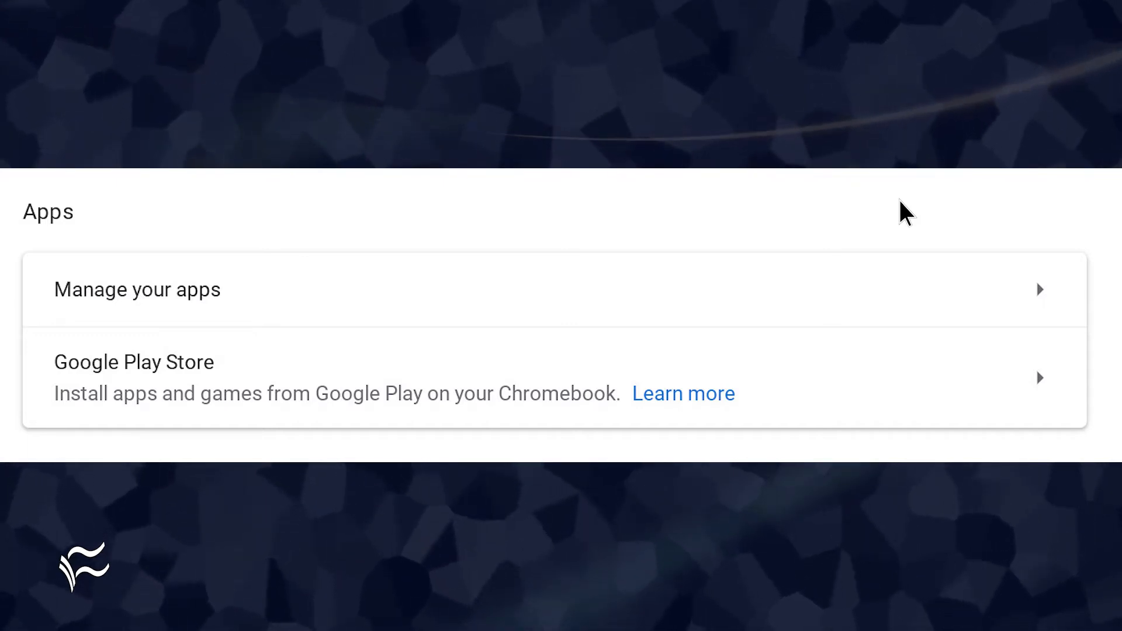
{"action": "mouse_move", "coordinate": [1044, 387]}
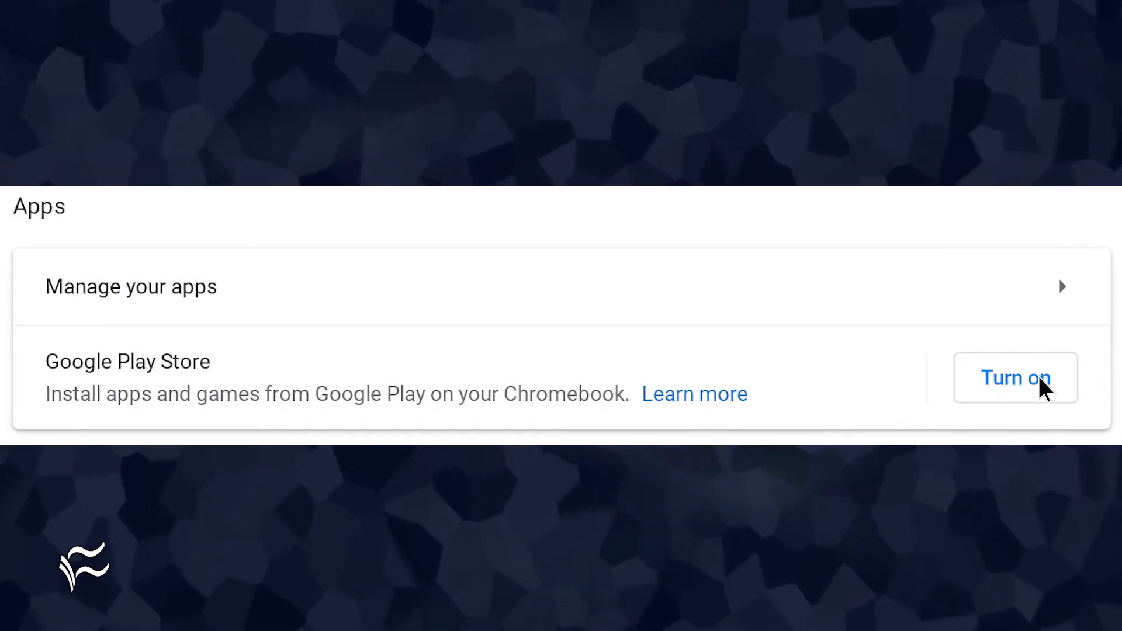
{"action": "mouse_move", "coordinate": [1024, 387]}
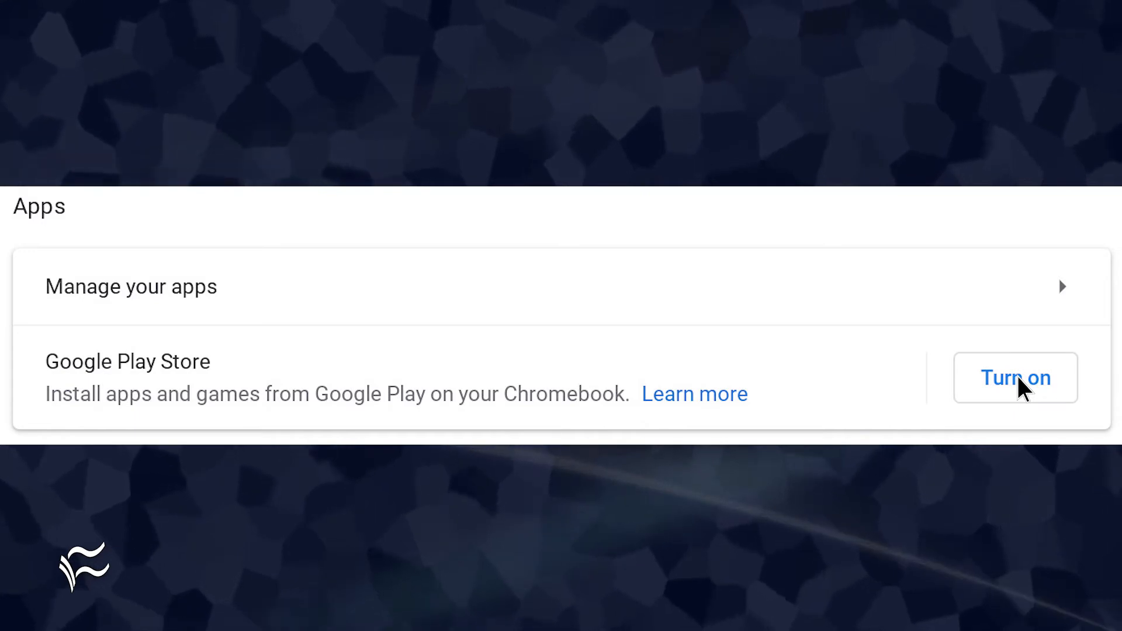
Turn on Google Play Store under Settings > Apps and continue past its terms dialog.
{"action": "left_click", "coordinate": [1014, 377]}
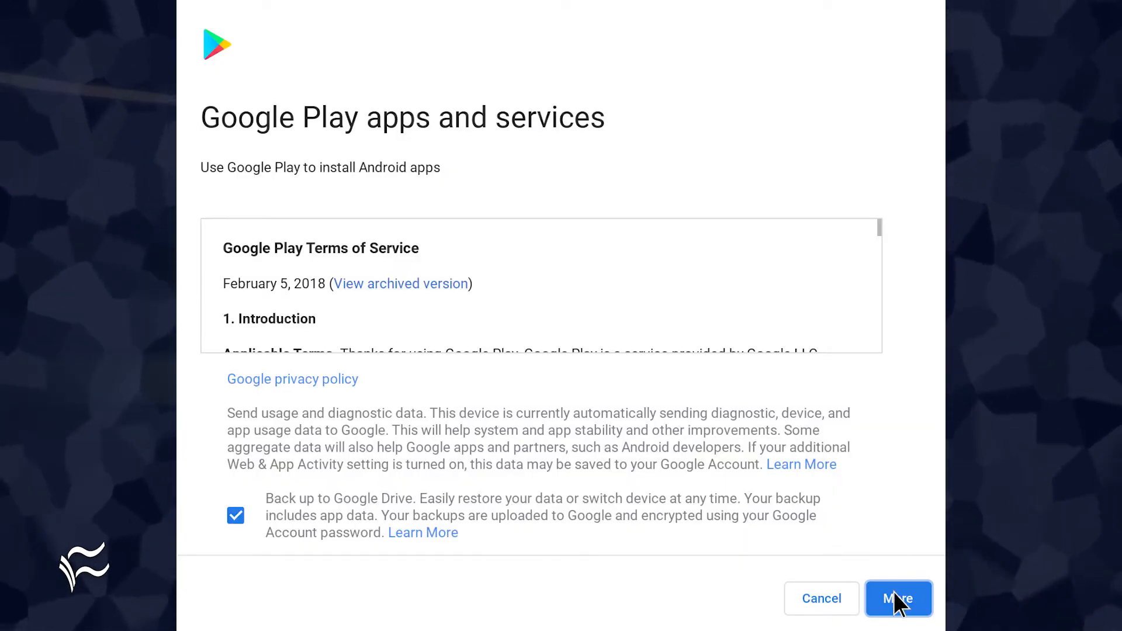
{"action": "left_click", "coordinate": [897, 598]}
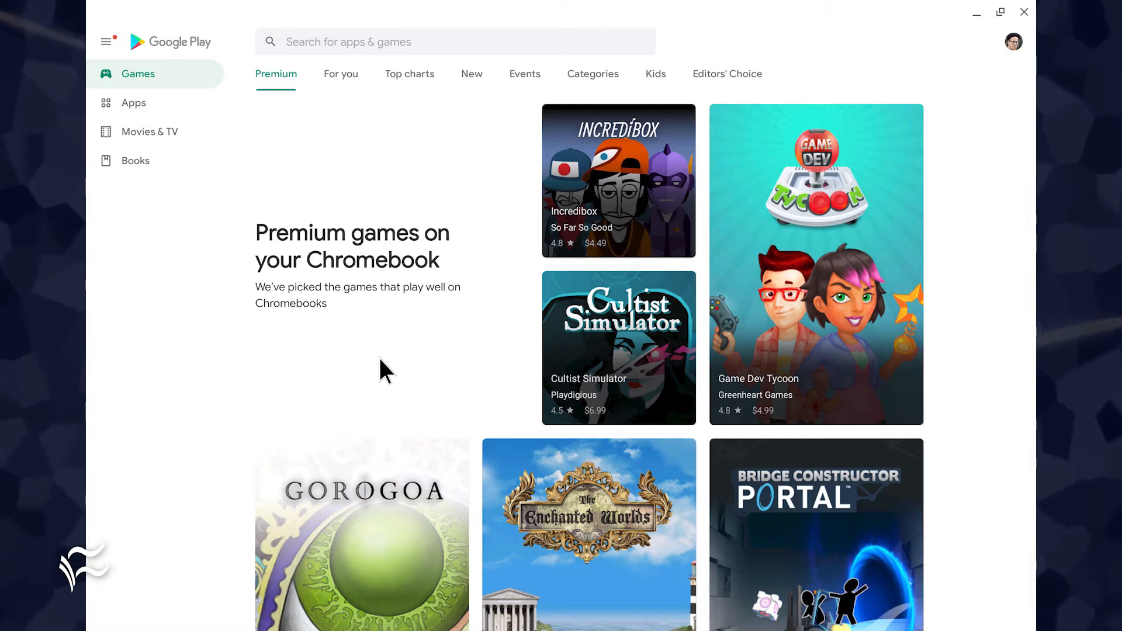
{"action": "mouse_move", "coordinate": [380, 356]}
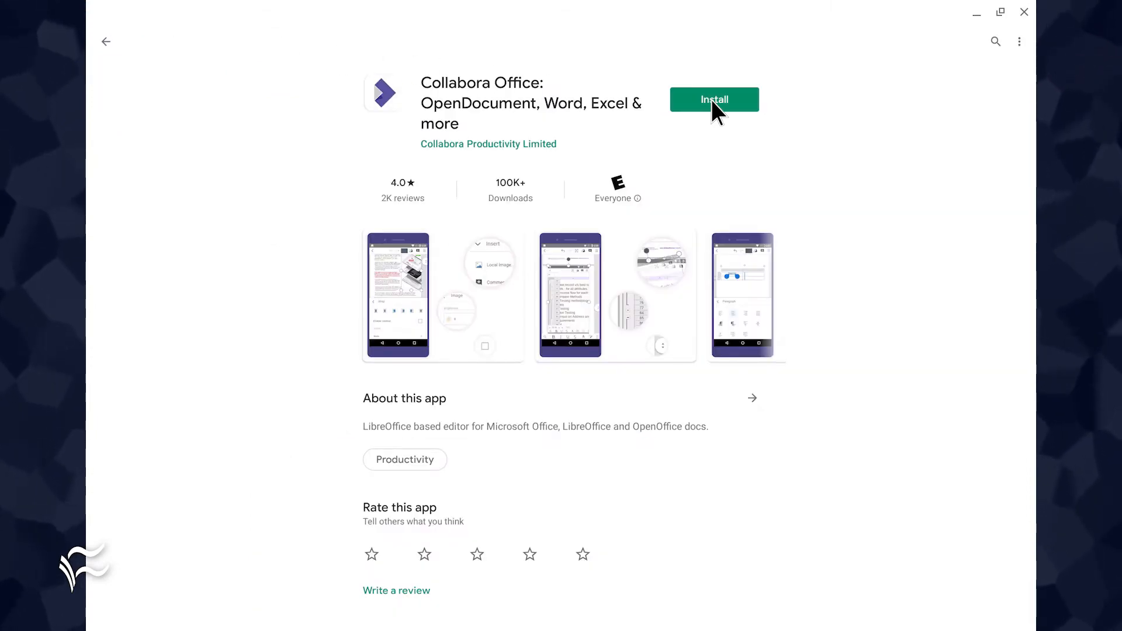
Install Collabora Office from its Google Play Store page.
{"action": "left_click", "coordinate": [713, 98]}
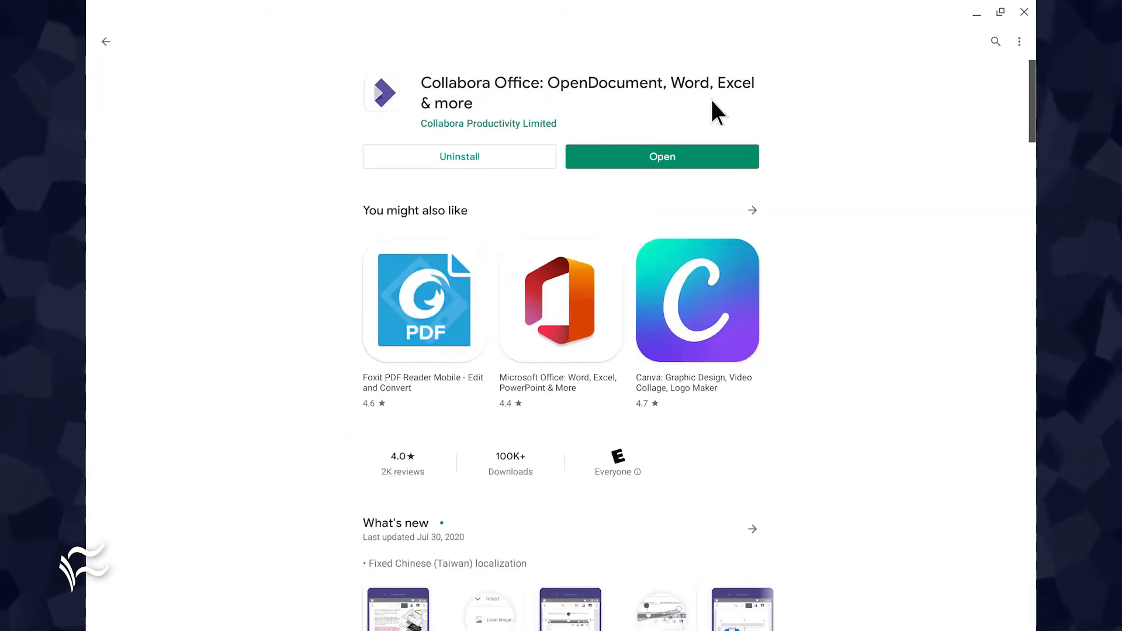
{"action": "mouse_move", "coordinate": [661, 156]}
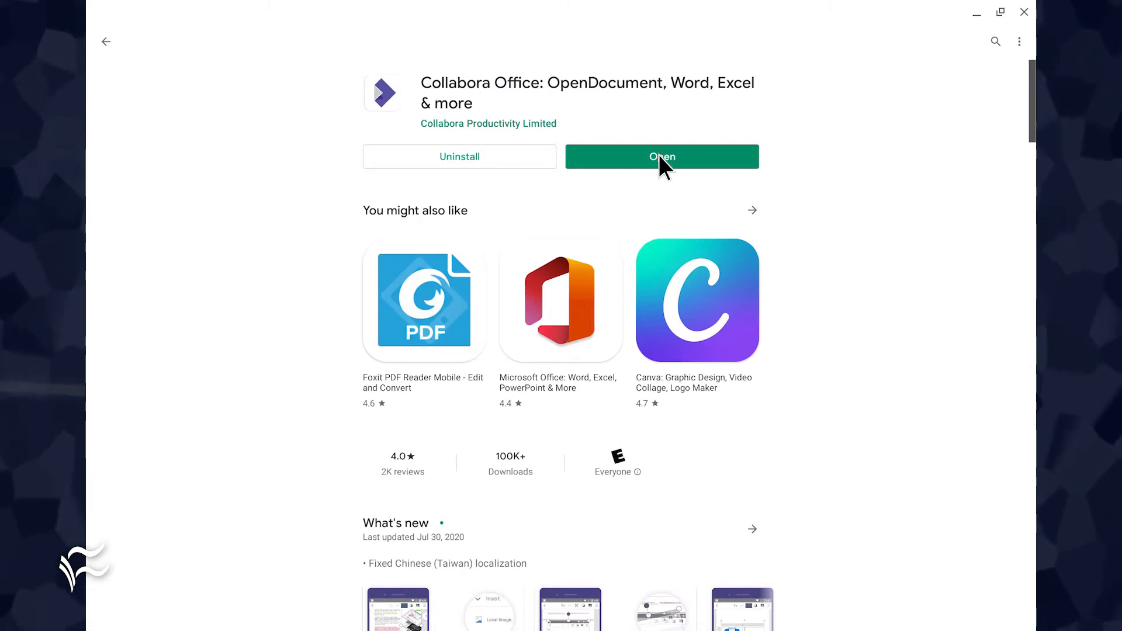
{"action": "mouse_move", "coordinate": [686, 158]}
{"action": "type", "text": "colla"}
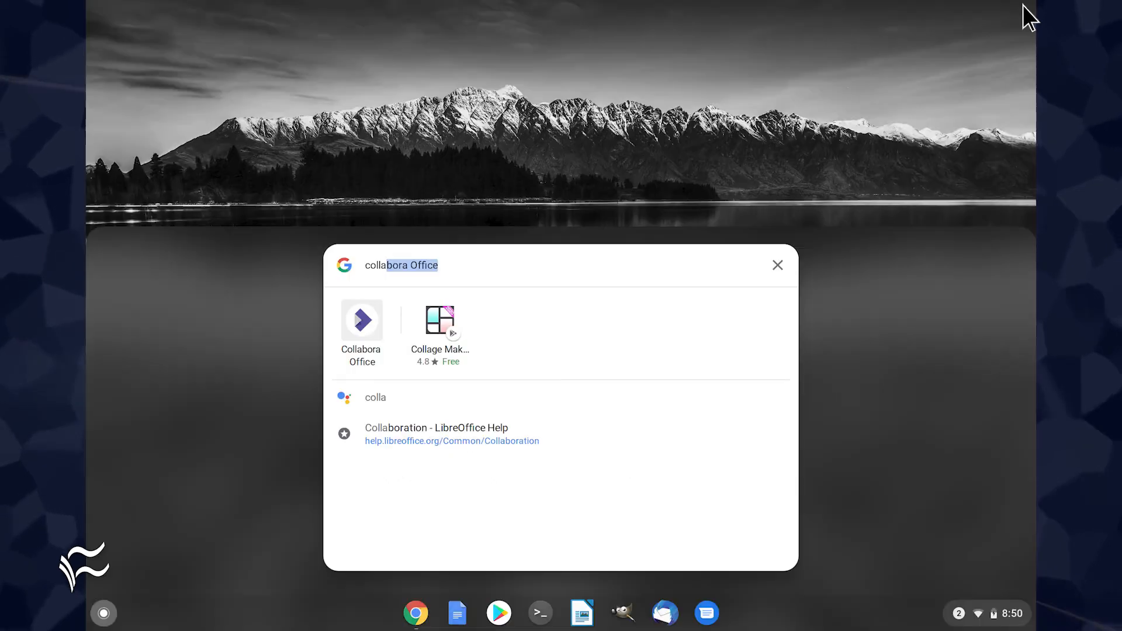
{"action": "mouse_move", "coordinate": [361, 330]}
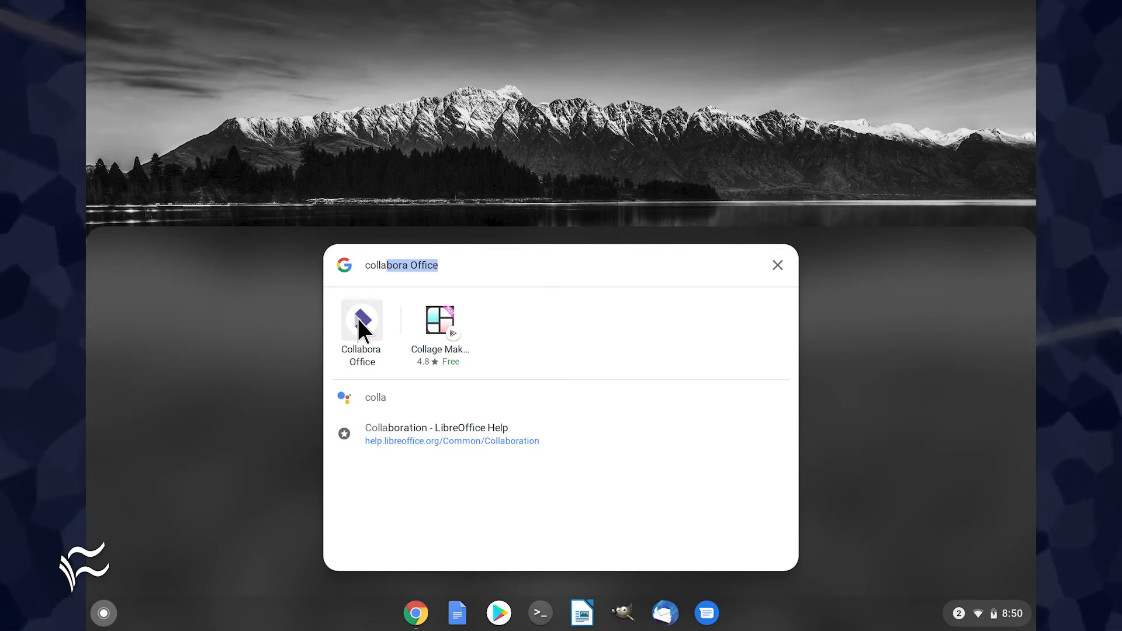
Launch Collabora Office from the launcher search, reaching its file-access permission prompt.
{"action": "left_click", "coordinate": [361, 320]}
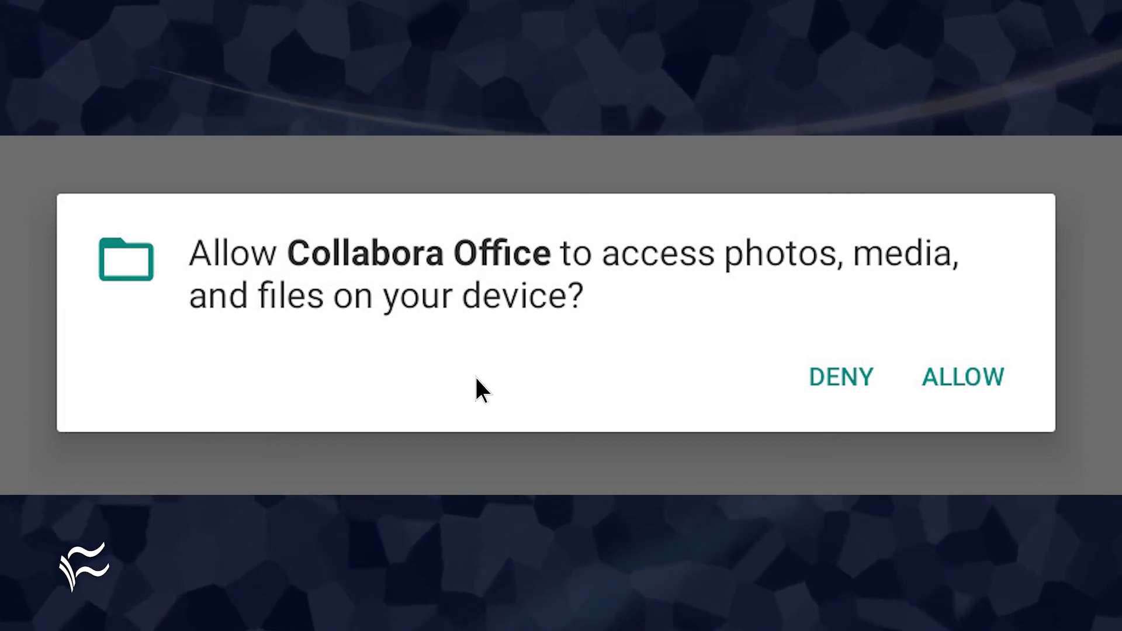